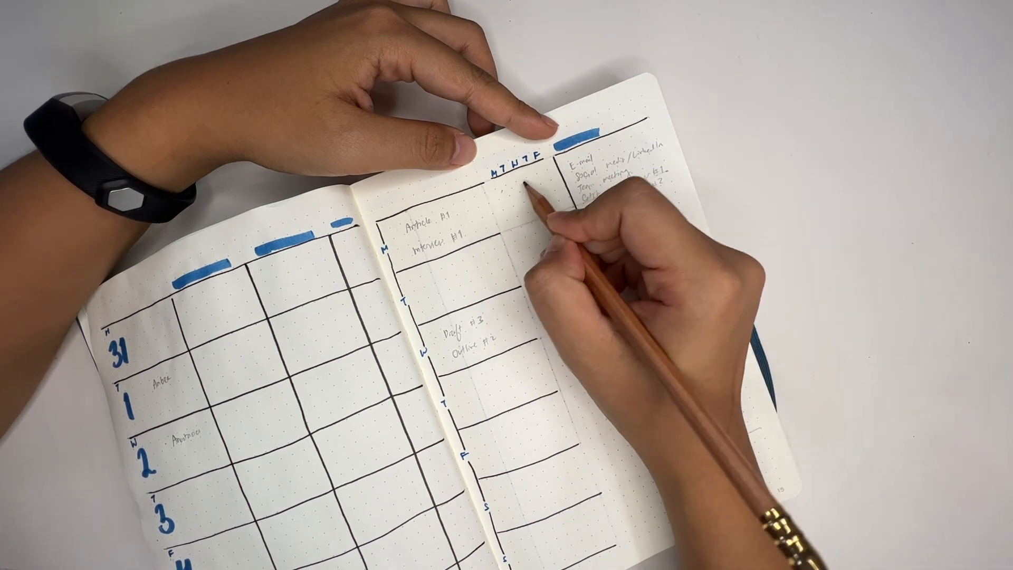
text(XXXXX)
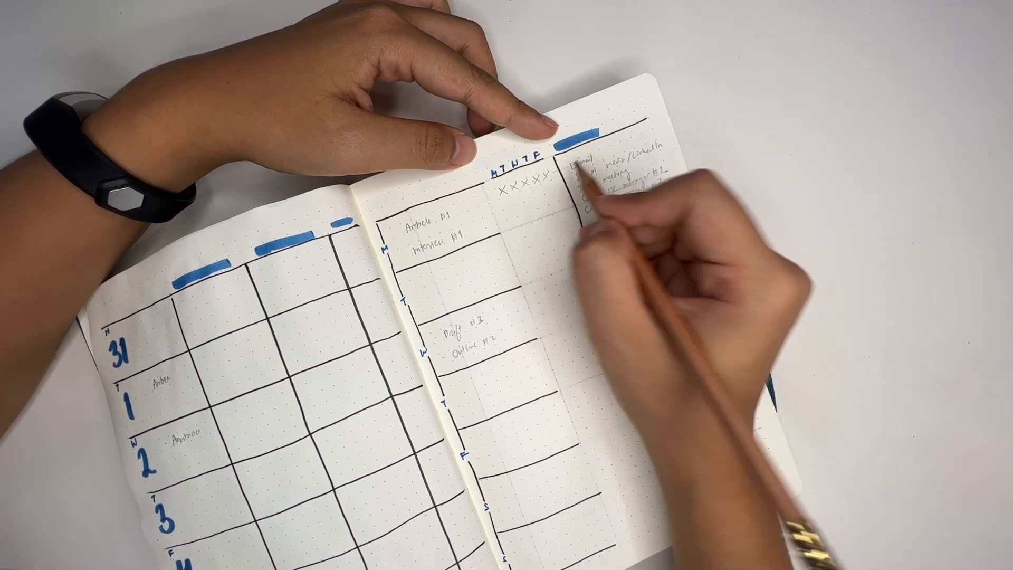